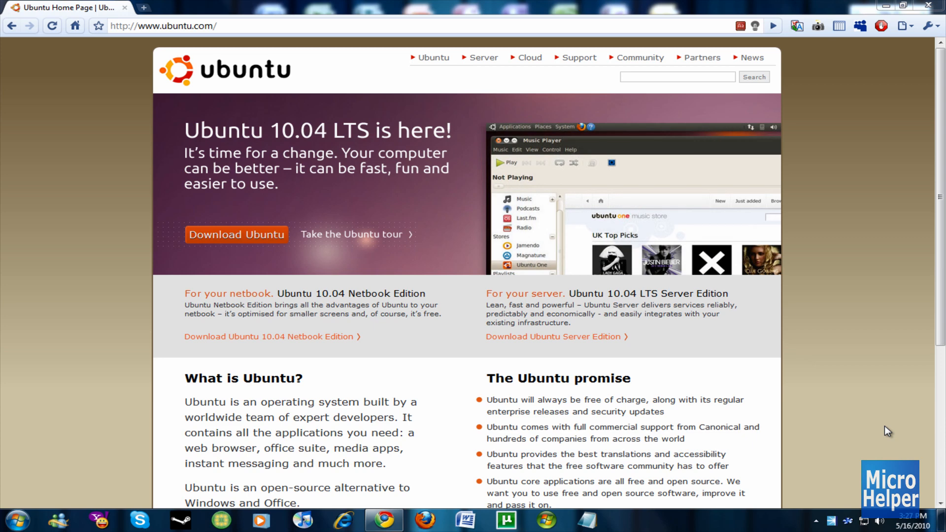
{"action": "mouse_move", "coordinate": [815, 312]}
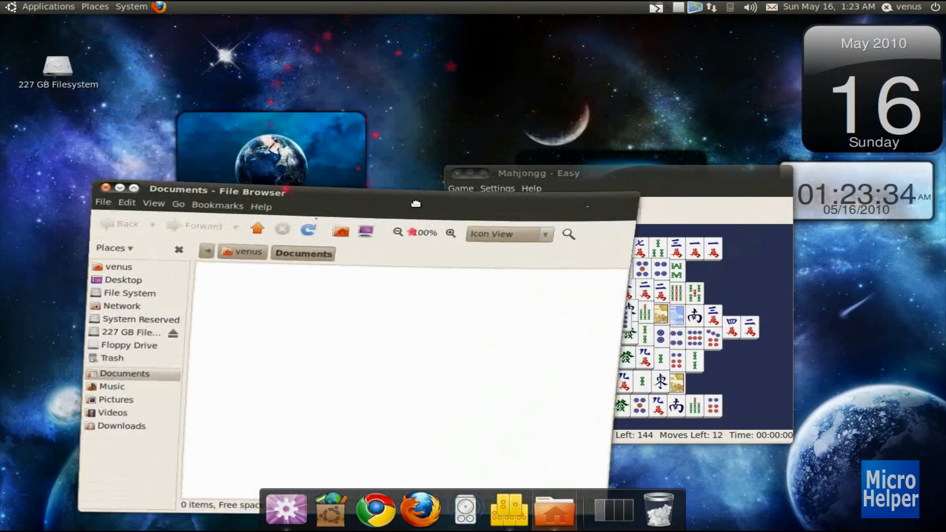
Move the file browser window across the desktop and scroll through the browser page.
{"action": "left_click_drag", "start_coordinate": [415, 203], "coordinate": [479, 97]}
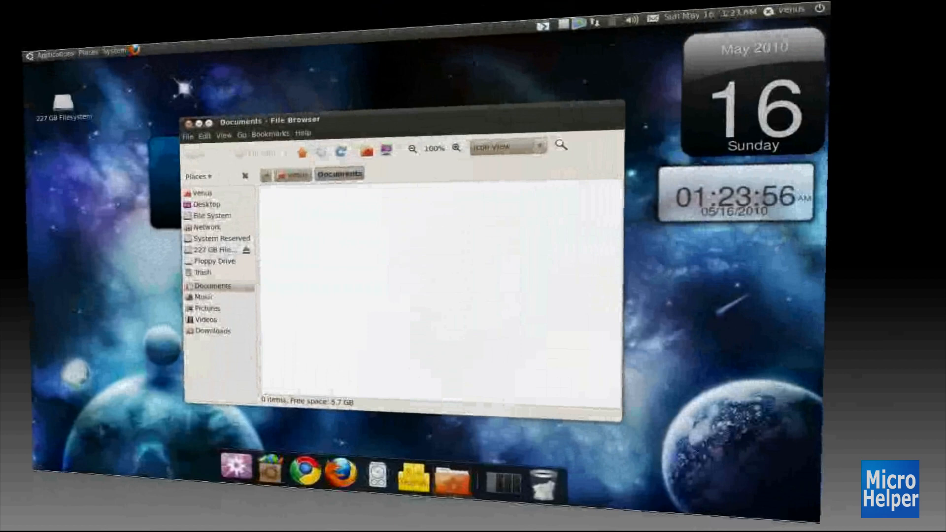
{"action": "left_click", "coordinate": [131, 7]}
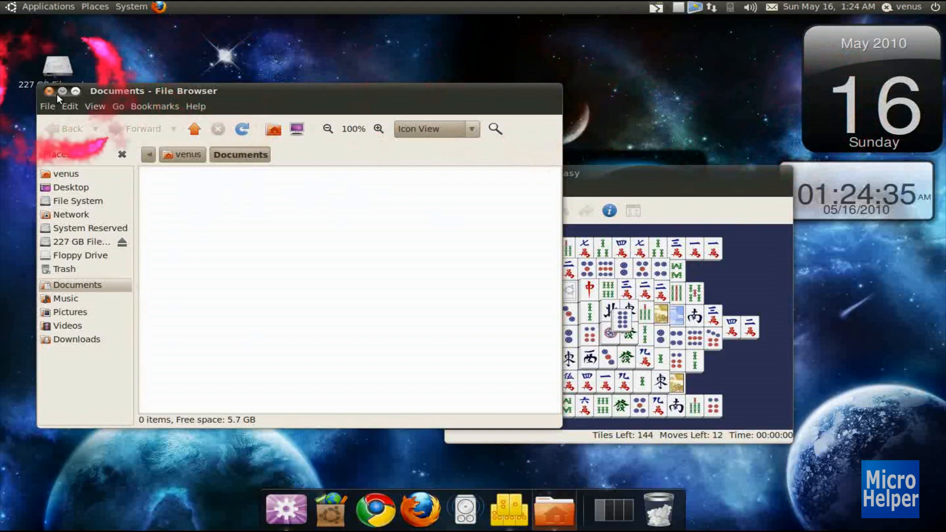
{"action": "left_click", "coordinate": [48, 91]}
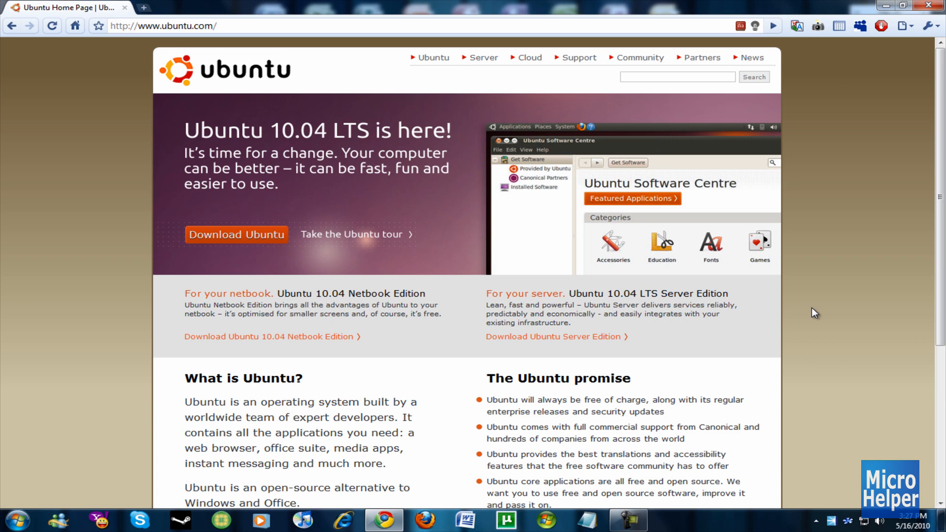
{"action": "mouse_move", "coordinate": [790, 316]}
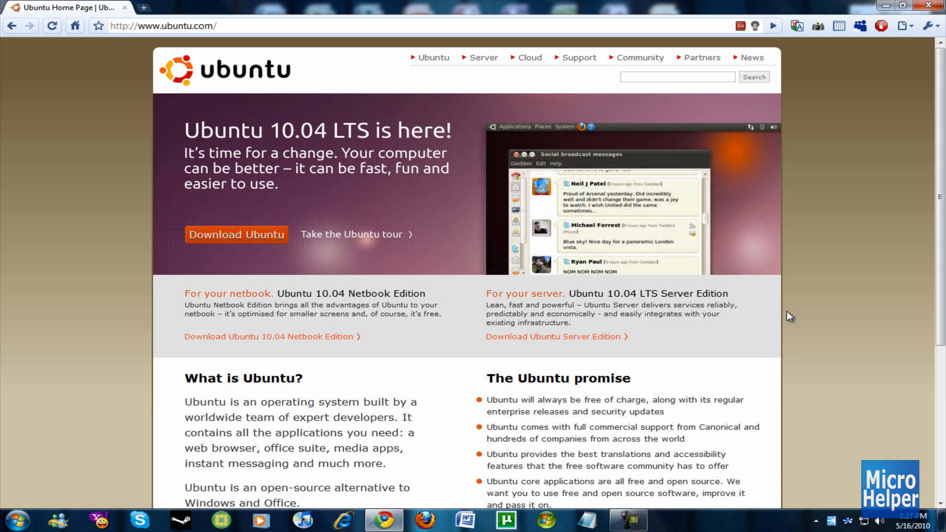
{"action": "left_click", "coordinate": [15, 519]}
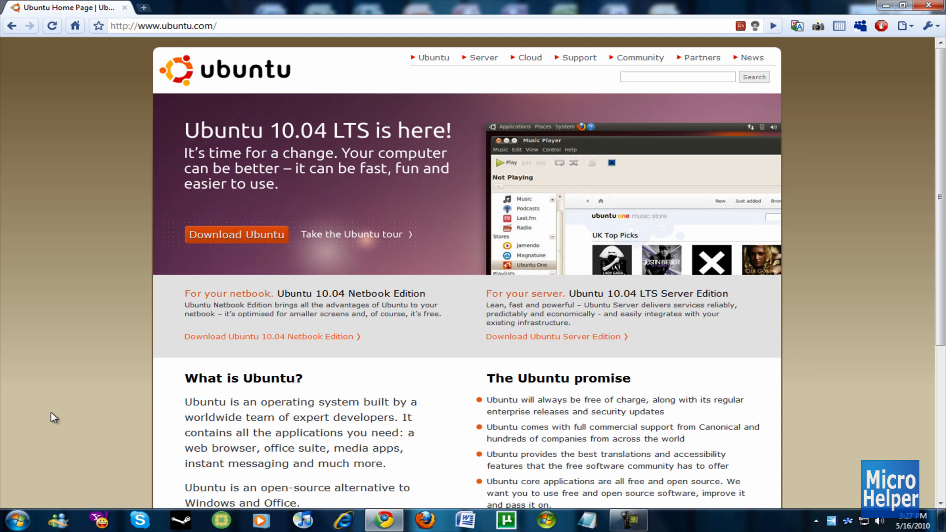
{"action": "mouse_move", "coordinate": [46, 379]}
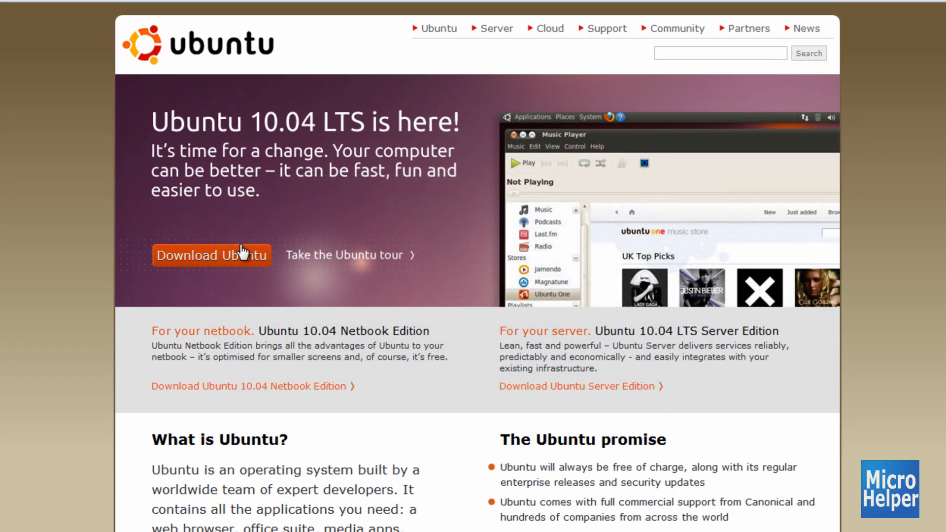
{"action": "mouse_move", "coordinate": [343, 260]}
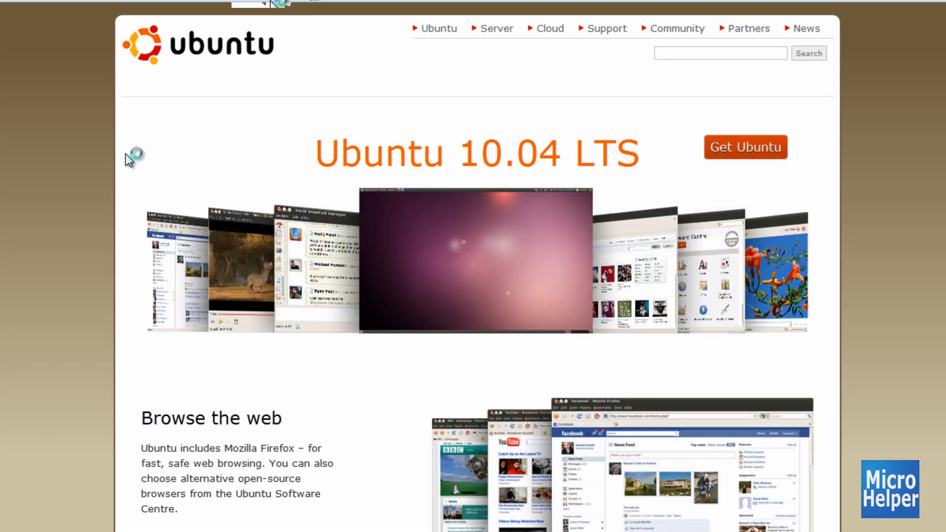
{"action": "scroll", "scroll_direction": "down", "scroll_amount": 3}
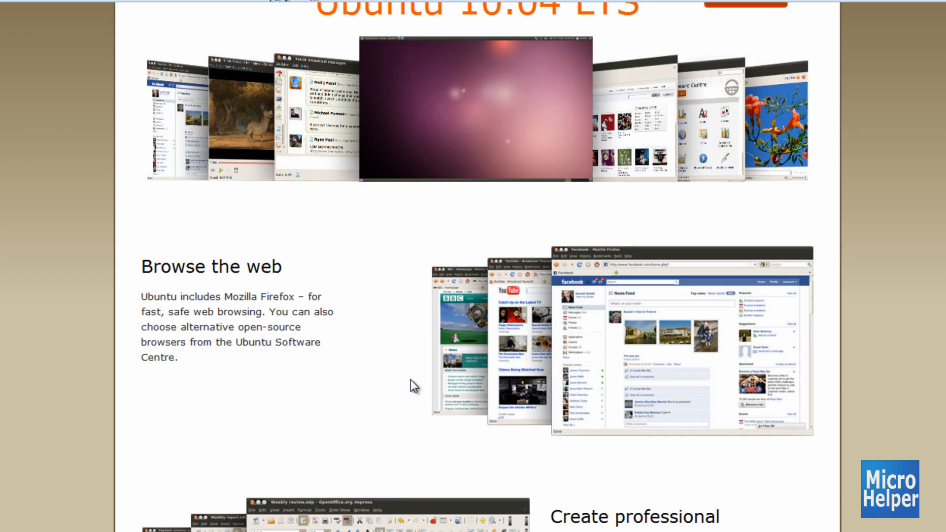
{"action": "scroll", "scroll_direction": "down", "scroll_amount": 3}
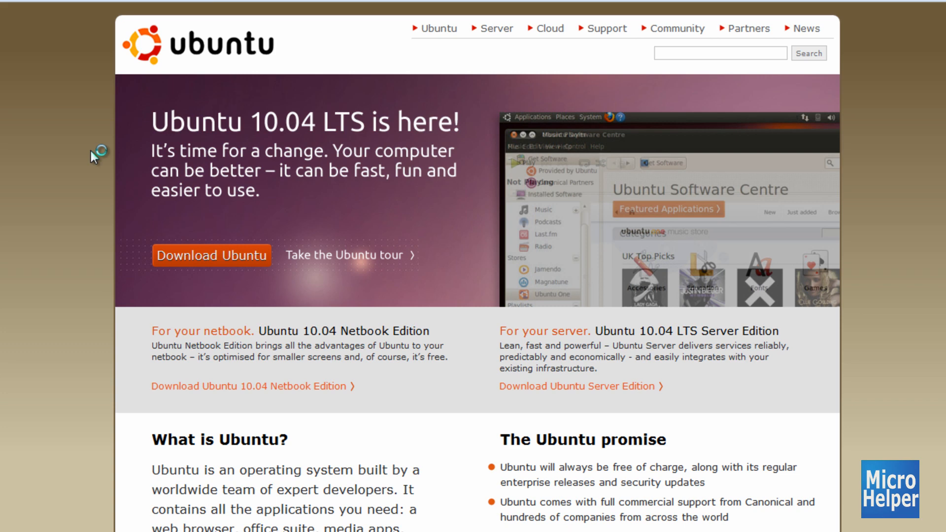
Open the Ubuntu download page and pick the 64-bit version in alternative download options.
{"action": "left_click", "coordinate": [211, 256]}
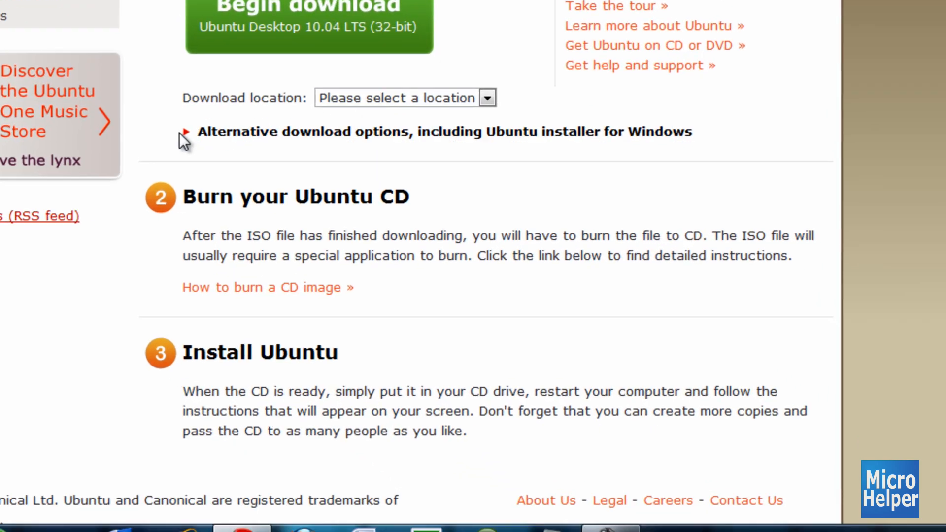
{"action": "scroll", "scroll_direction": "down", "scroll_amount": 3}
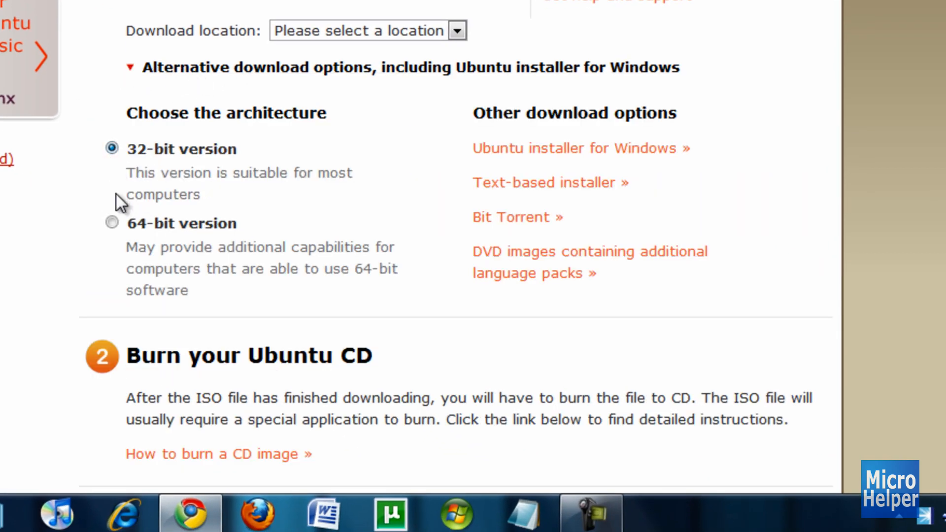
{"action": "left_click", "coordinate": [112, 223]}
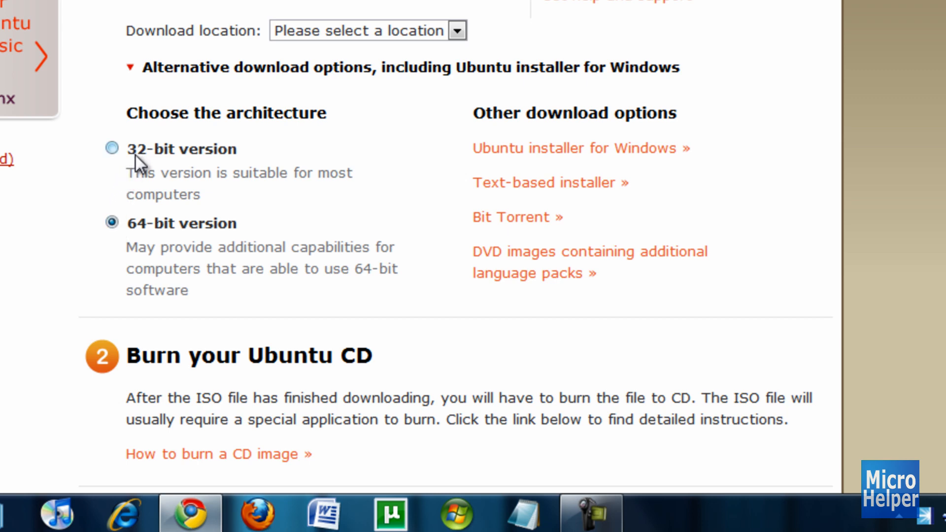
{"action": "left_click", "coordinate": [27, 512]}
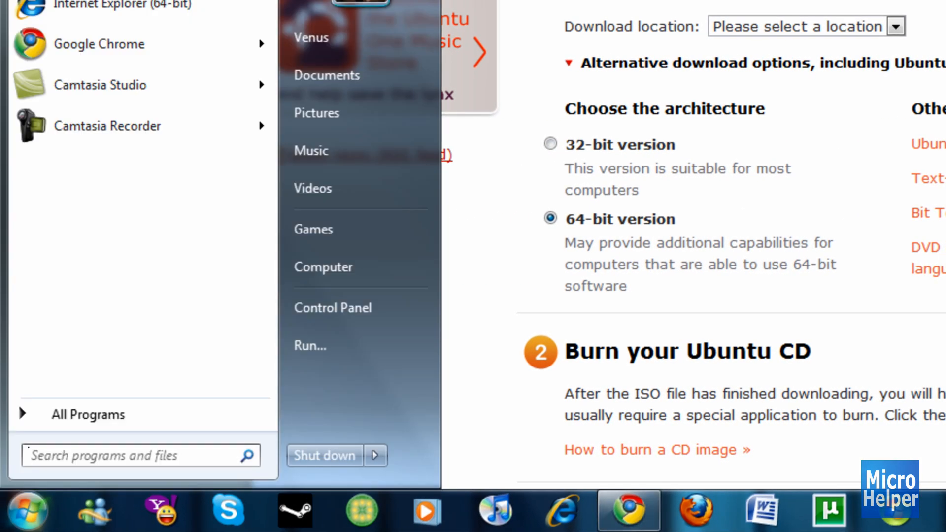
Open Computer's Properties to confirm a 64-bit Windows 7 Ultimate system.
{"action": "right_click", "coordinate": [322, 267]}
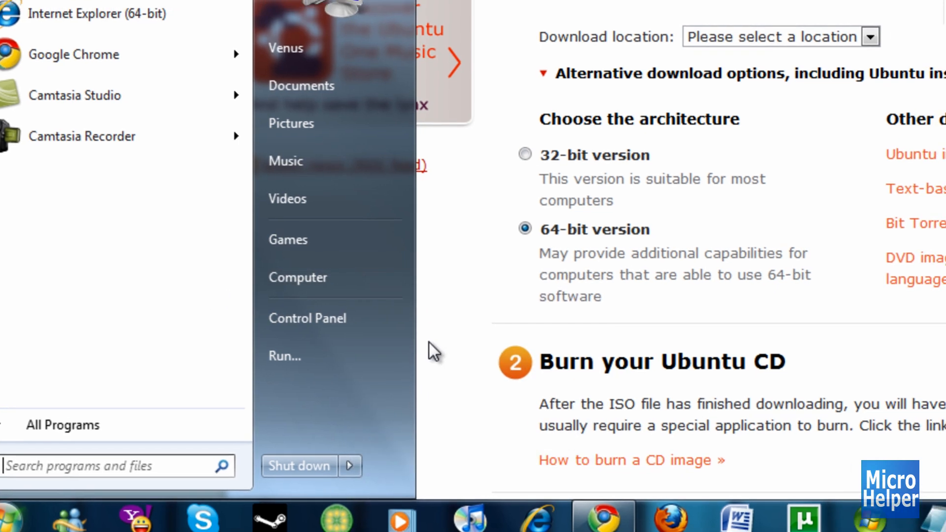
{"action": "left_click", "coordinate": [298, 277]}
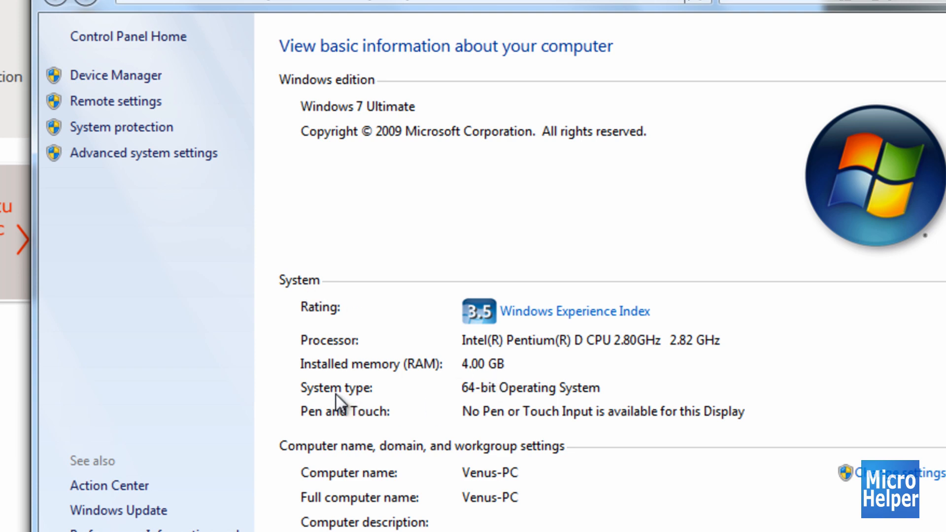
{"action": "mouse_move", "coordinate": [342, 404]}
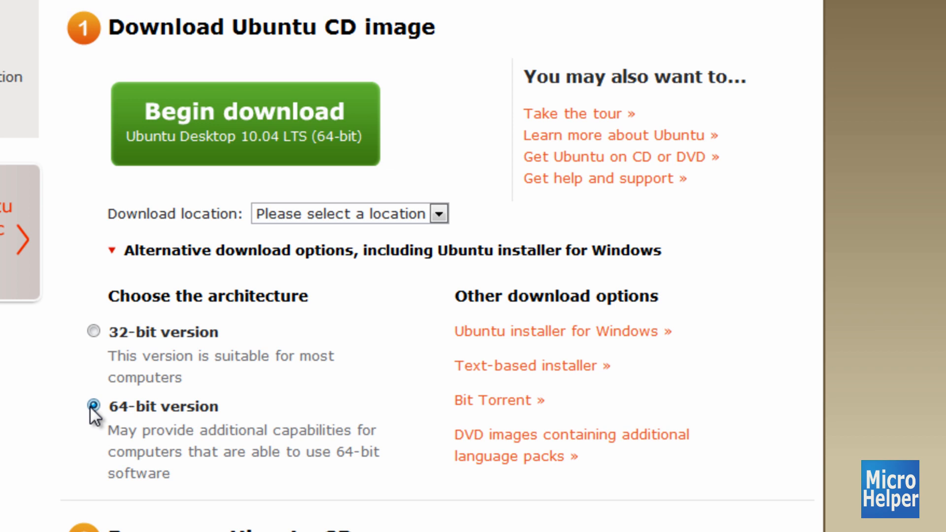
Confirm 64-bit and begin downloading Ubuntu 10.04 LTS, reaching the BitTorrent links page.
{"action": "left_click", "coordinate": [94, 405]}
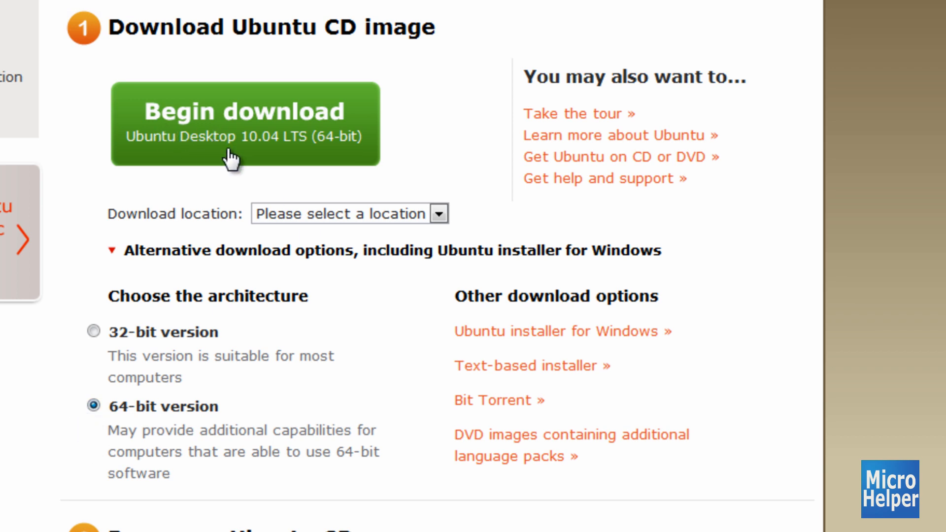
{"action": "mouse_move", "coordinate": [225, 155]}
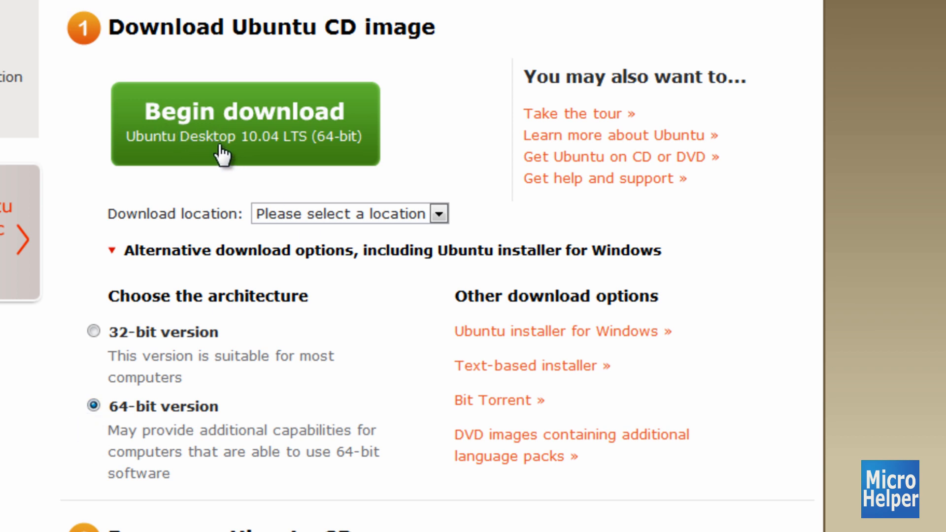
{"action": "left_click", "coordinate": [245, 125]}
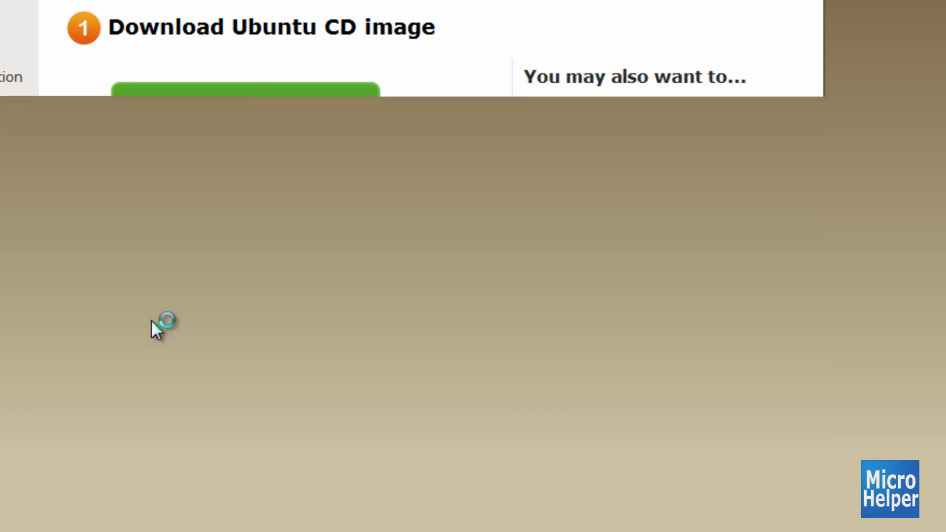
{"action": "scroll", "scroll_direction": "down", "scroll_amount": 3}
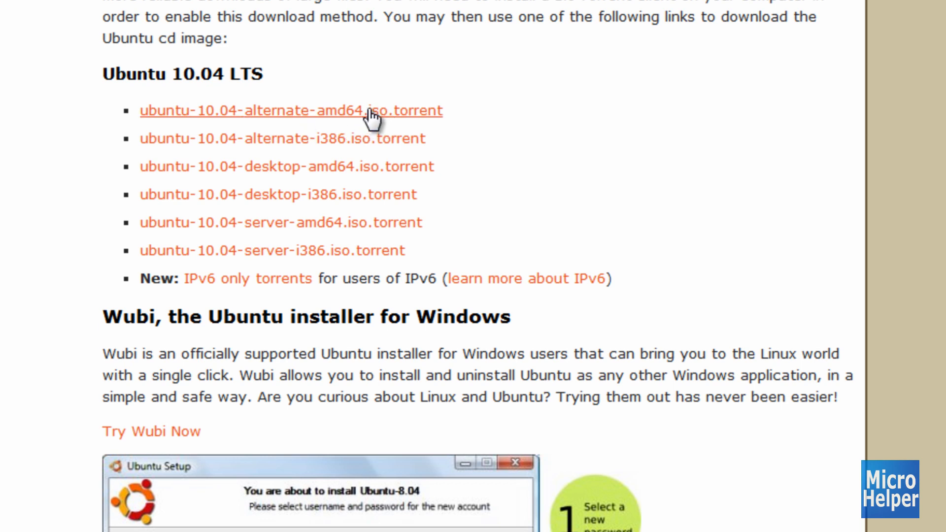
{"action": "mouse_move", "coordinate": [338, 148]}
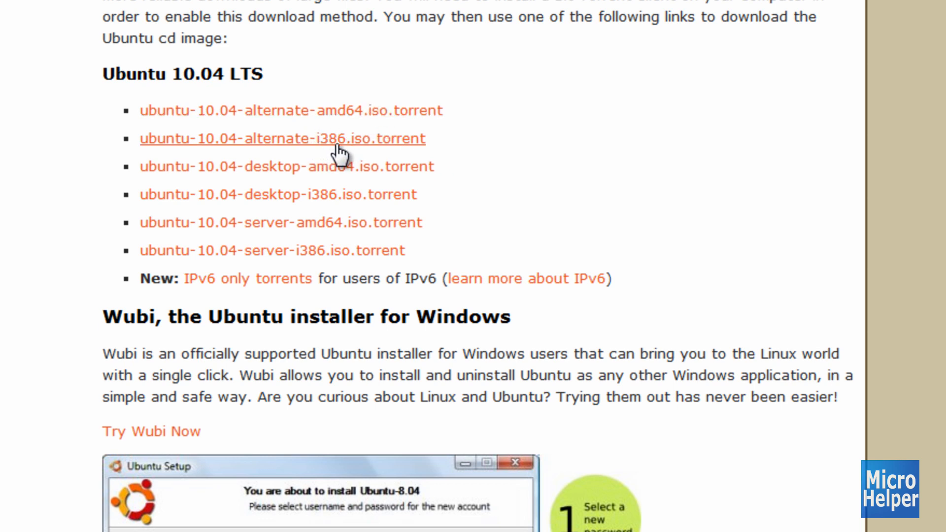
{"action": "mouse_move", "coordinate": [344, 119]}
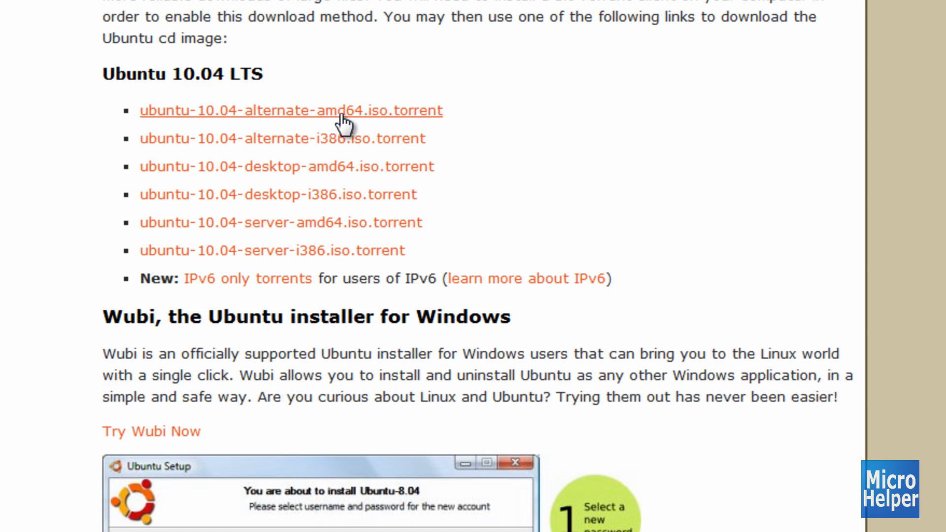
{"action": "mouse_move", "coordinate": [33, 136]}
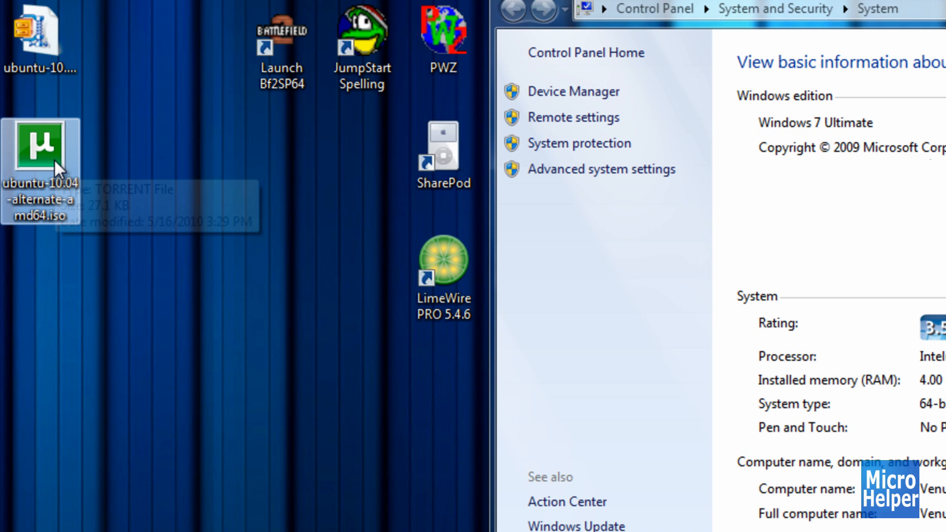
Add the alternate amd64 torrent to uTorrent, saving the 686 MB ISO to Desktop.
{"action": "double_click", "coordinate": [40, 135]}
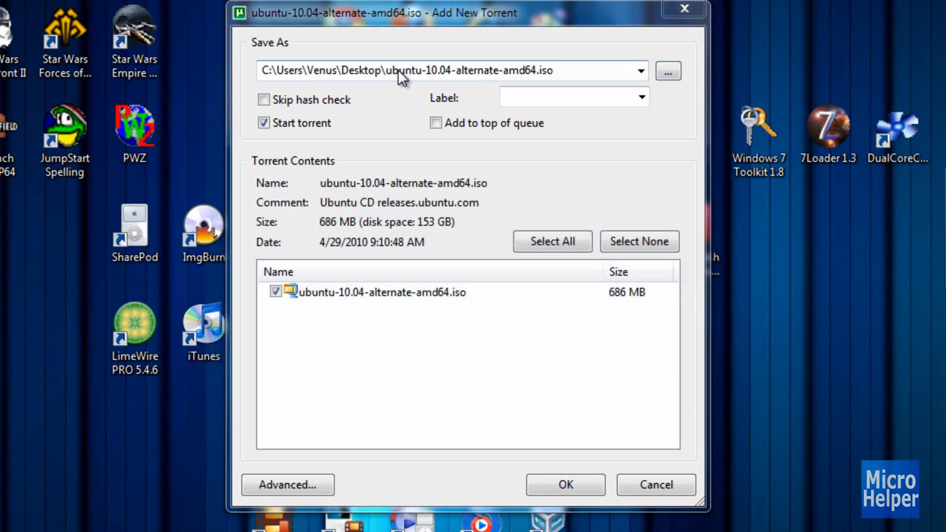
{"action": "left_click", "coordinate": [565, 484]}
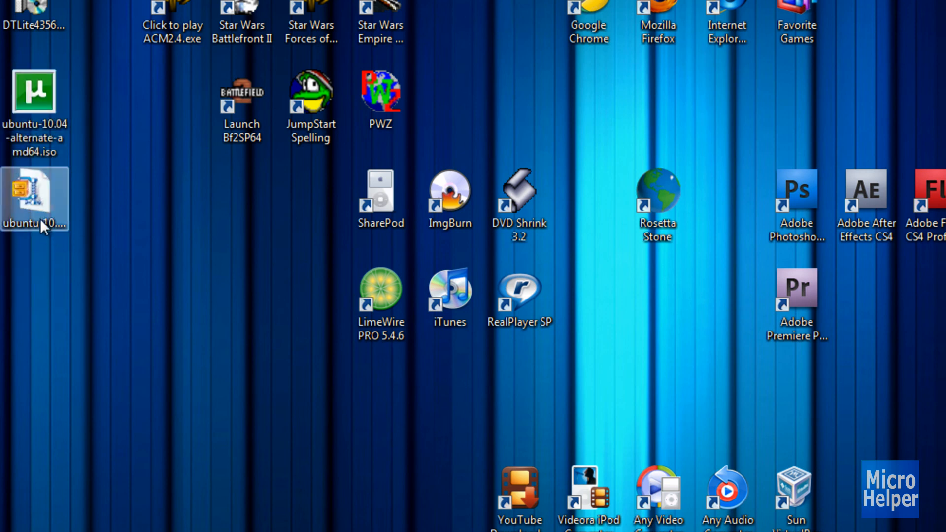
{"action": "mouse_move", "coordinate": [34, 199]}
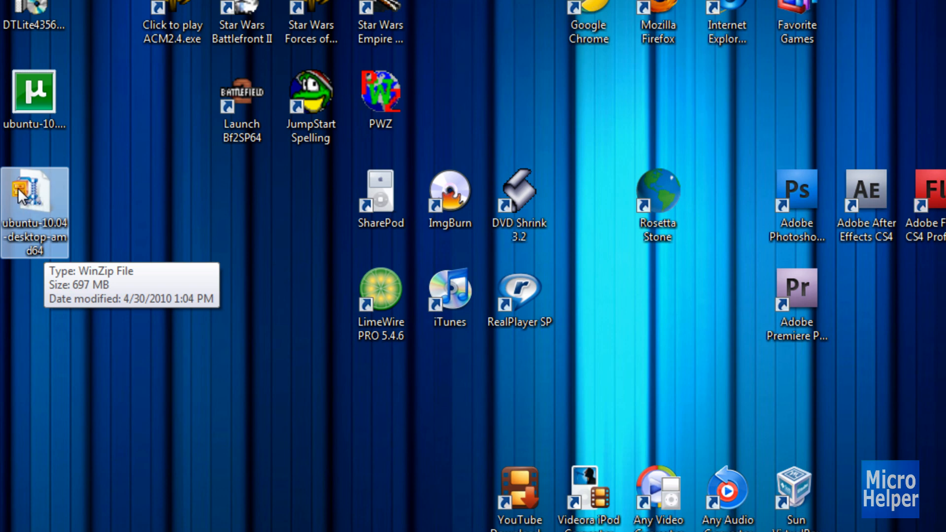
{"action": "mouse_move", "coordinate": [54, 234]}
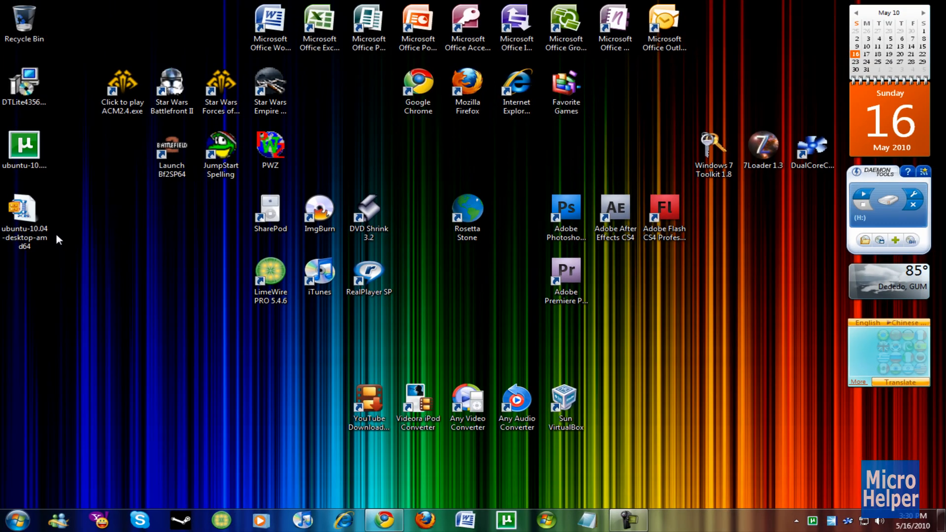
{"action": "mouse_move", "coordinate": [110, 260]}
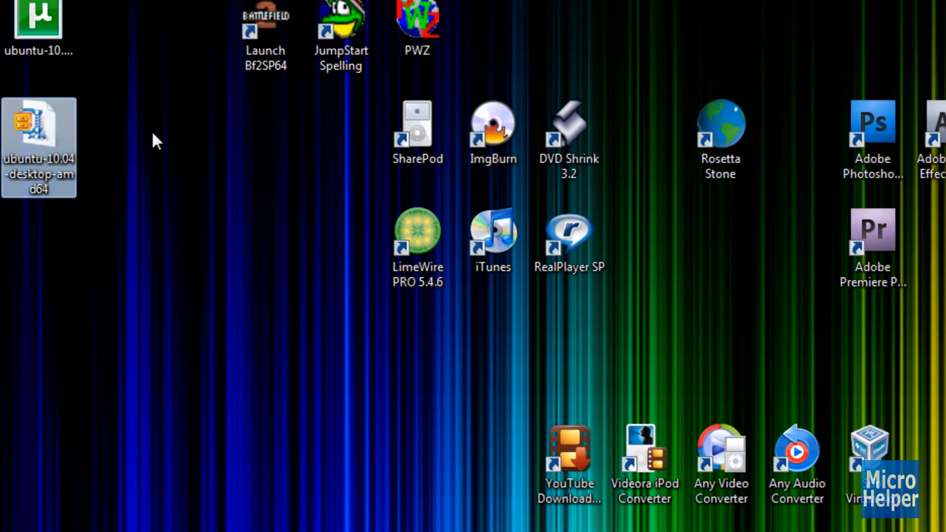
{"action": "left_click_drag", "start_coordinate": [180, 119], "coordinate": [530, 363]}
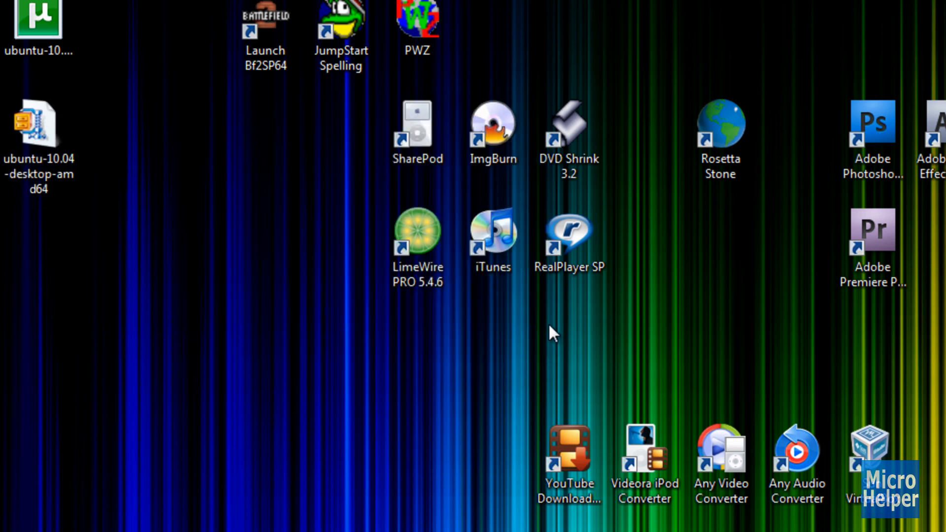
{"action": "left_click", "coordinate": [38, 126]}
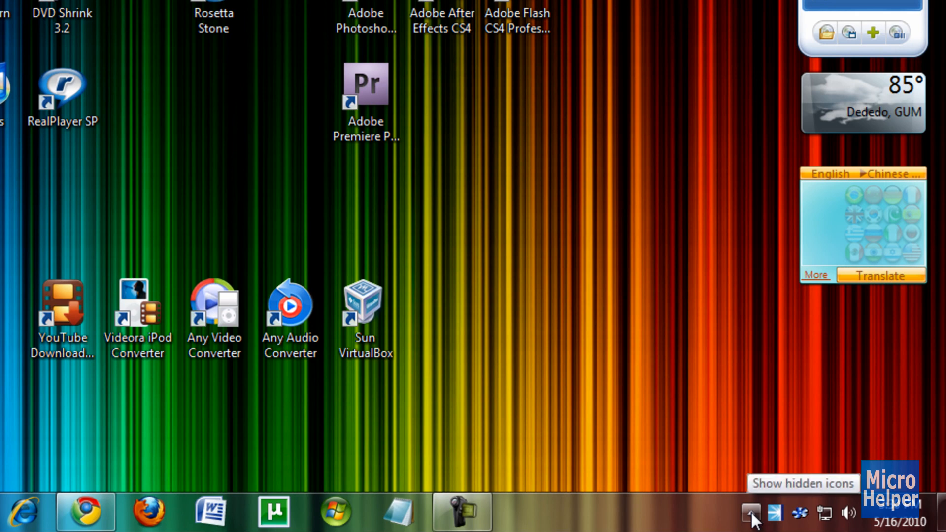
Open DAEMON Tools Lite's tray menu from the hidden system tray icons.
{"action": "left_click", "coordinate": [750, 512]}
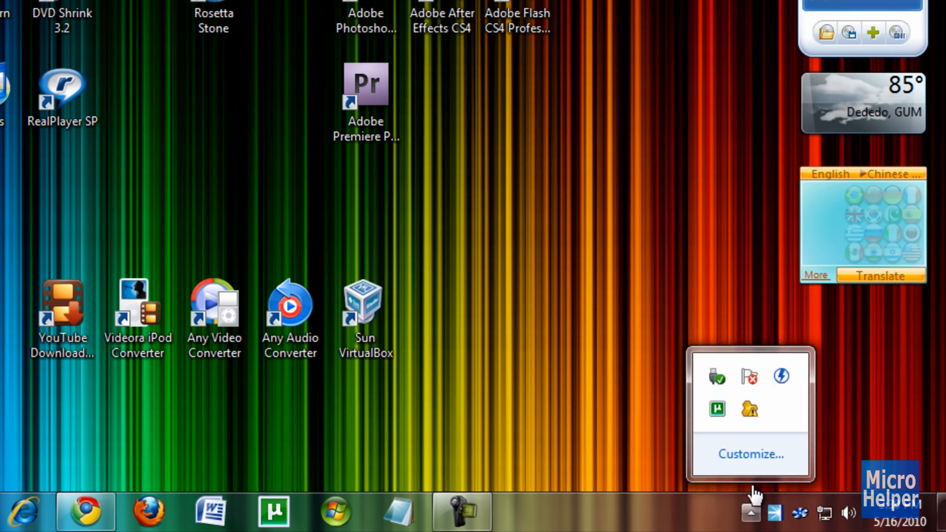
{"action": "mouse_move", "coordinate": [782, 377]}
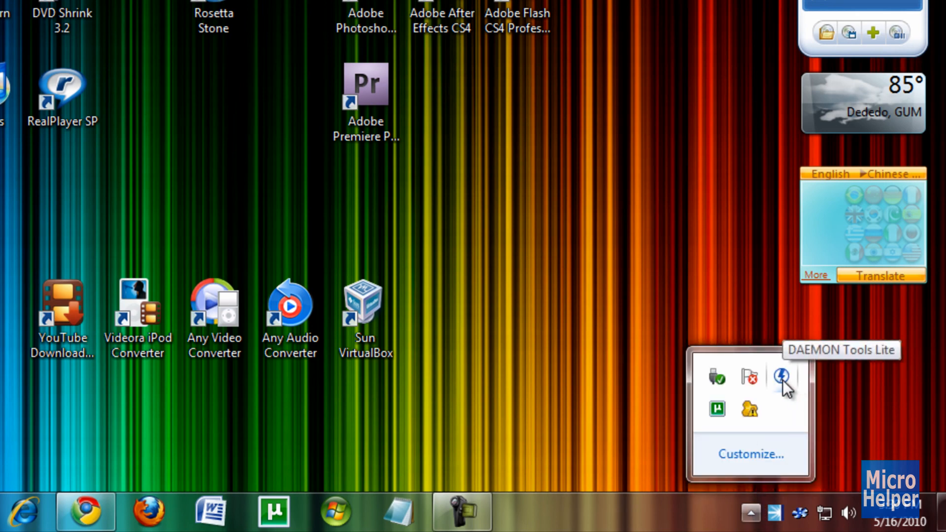
{"action": "left_click", "coordinate": [784, 379]}
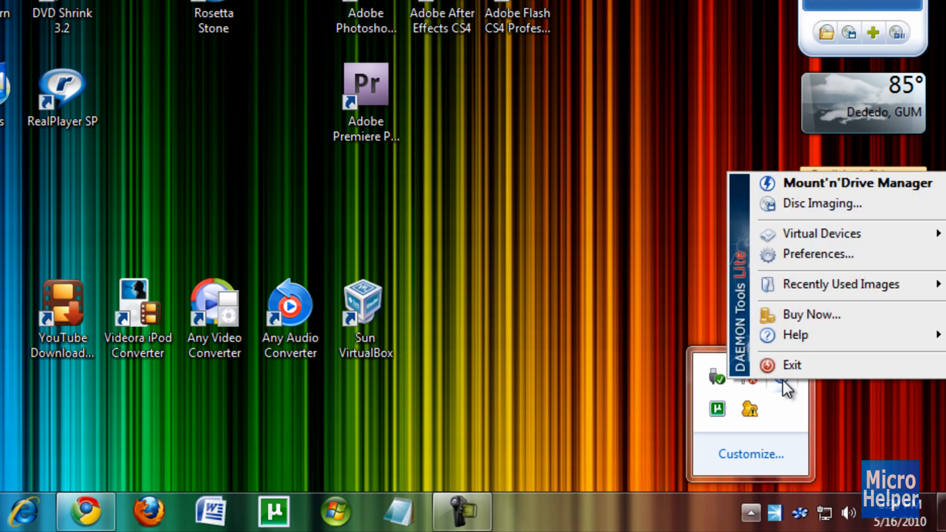
{"action": "mouse_move", "coordinate": [822, 233]}
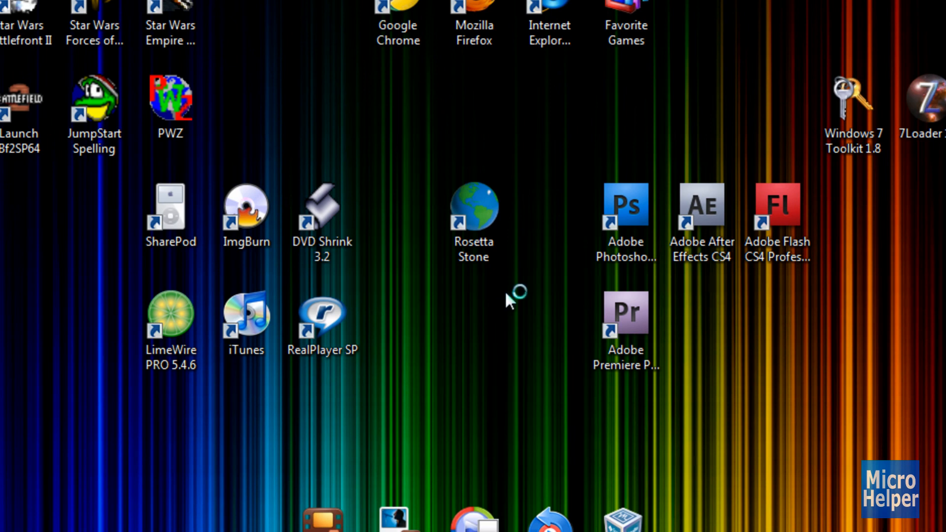
{"action": "mouse_move", "coordinate": [359, 147]}
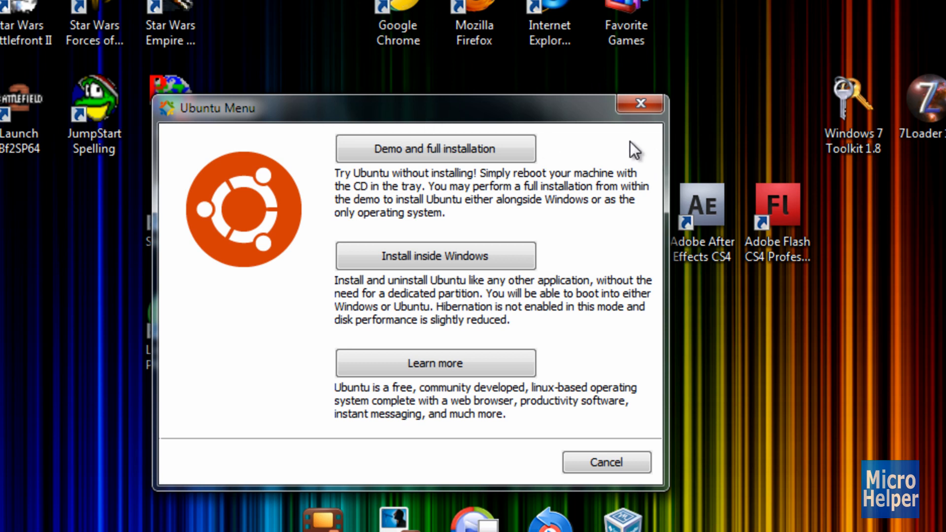
{"action": "mouse_move", "coordinate": [765, 147]}
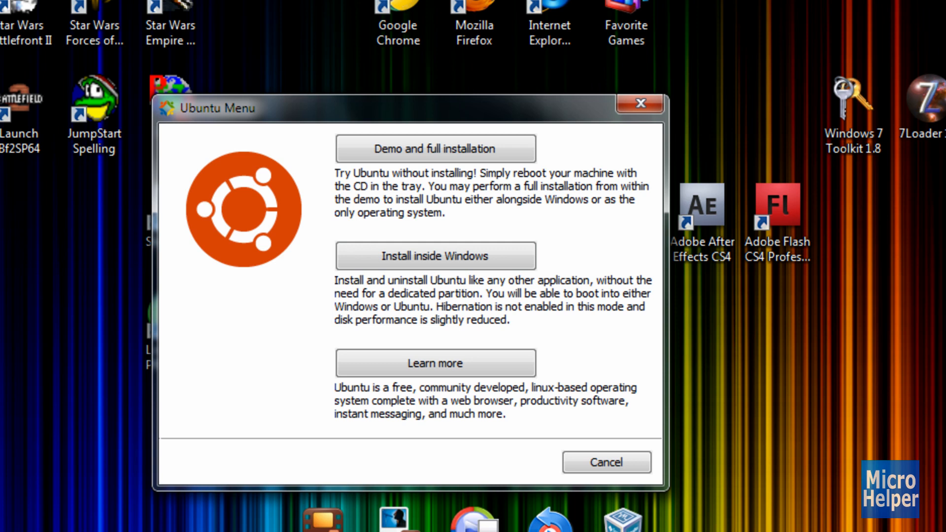
{"action": "mouse_move", "coordinate": [30, 253]}
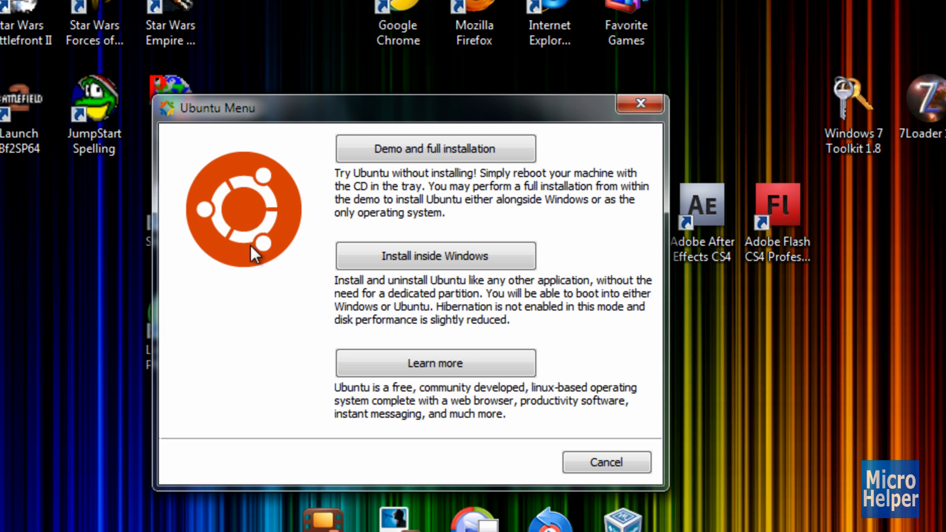
{"action": "mouse_move", "coordinate": [428, 421]}
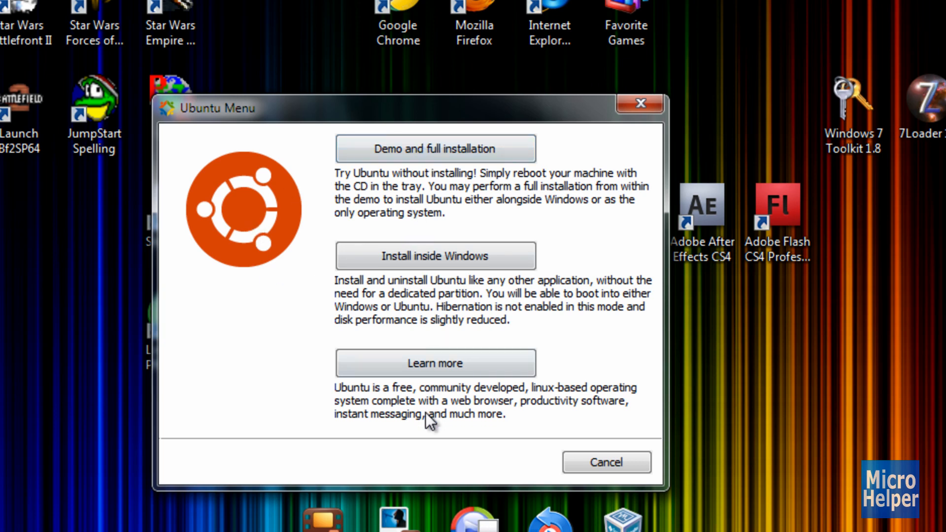
{"action": "mouse_move", "coordinate": [435, 255]}
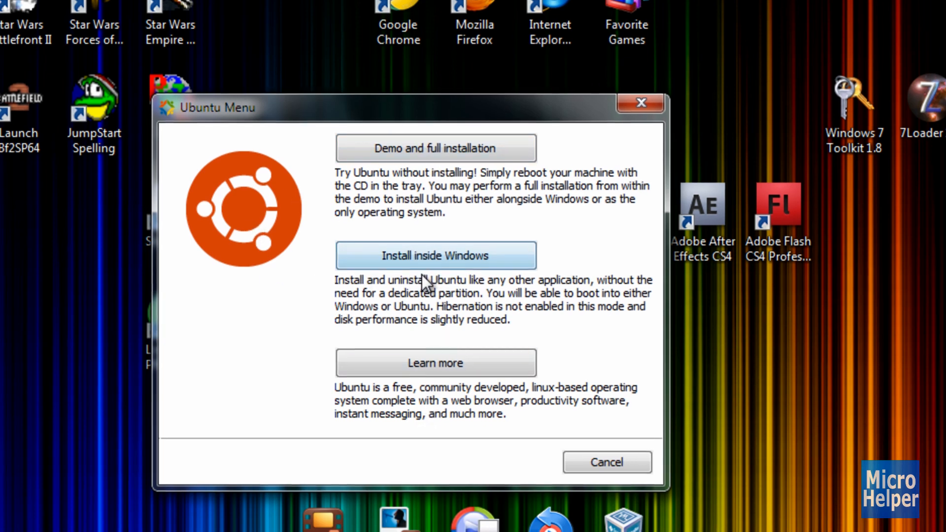
Install Ubuntu inside Windows on drive D: with a 10GB size and password.
{"action": "left_click", "coordinate": [435, 255]}
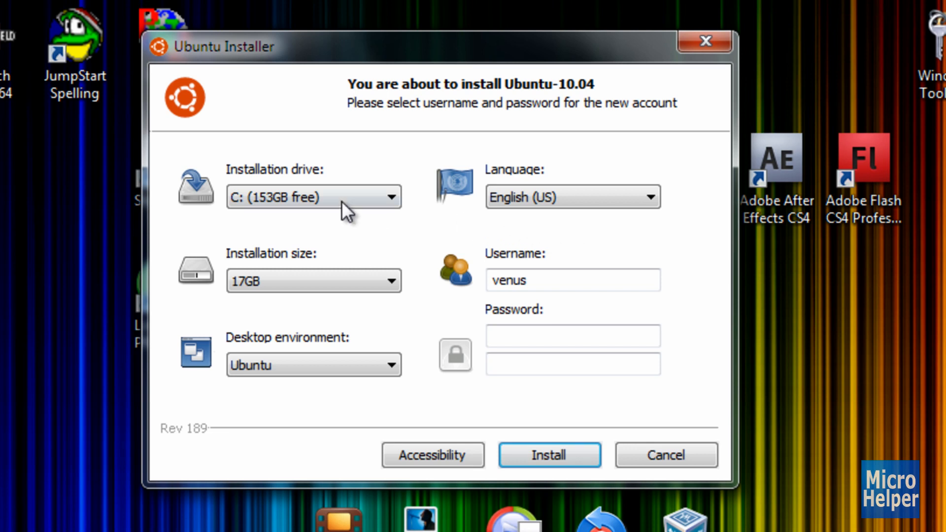
{"action": "left_click", "coordinate": [313, 197]}
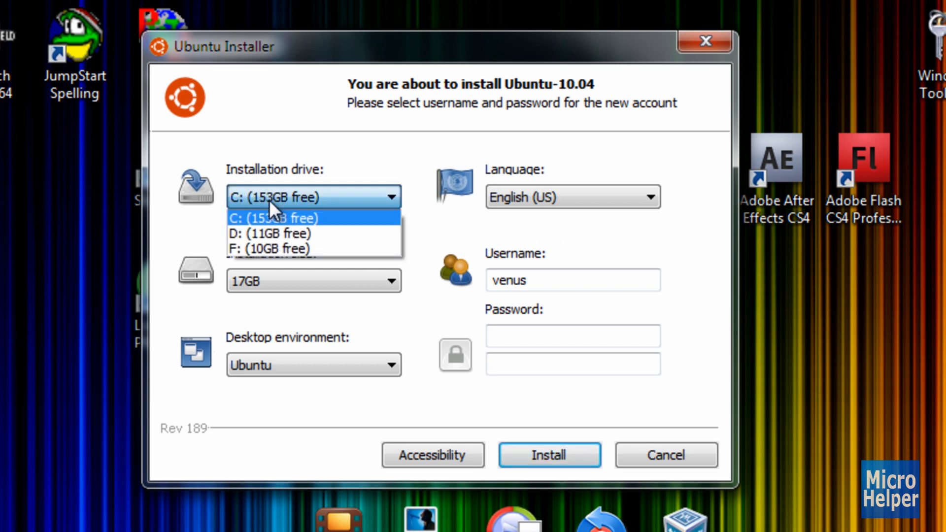
{"action": "mouse_move", "coordinate": [279, 223]}
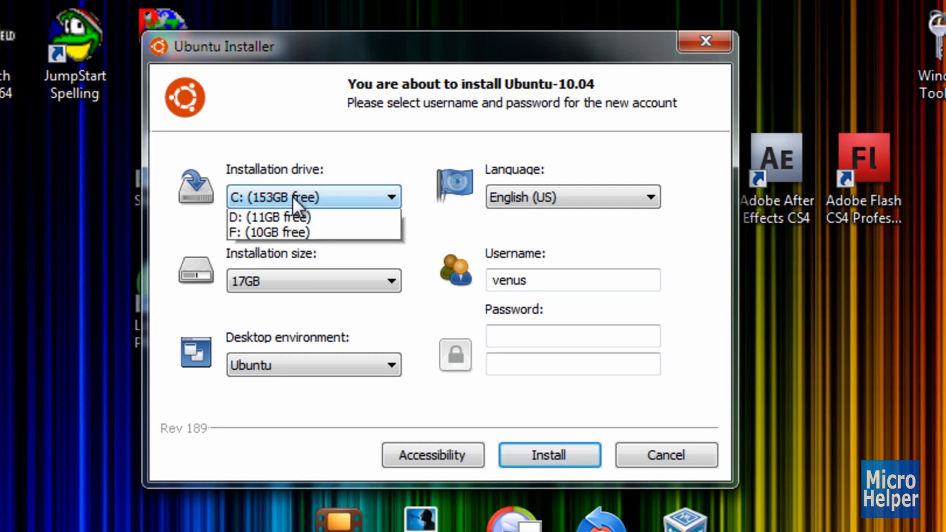
{"action": "mouse_move", "coordinate": [268, 234]}
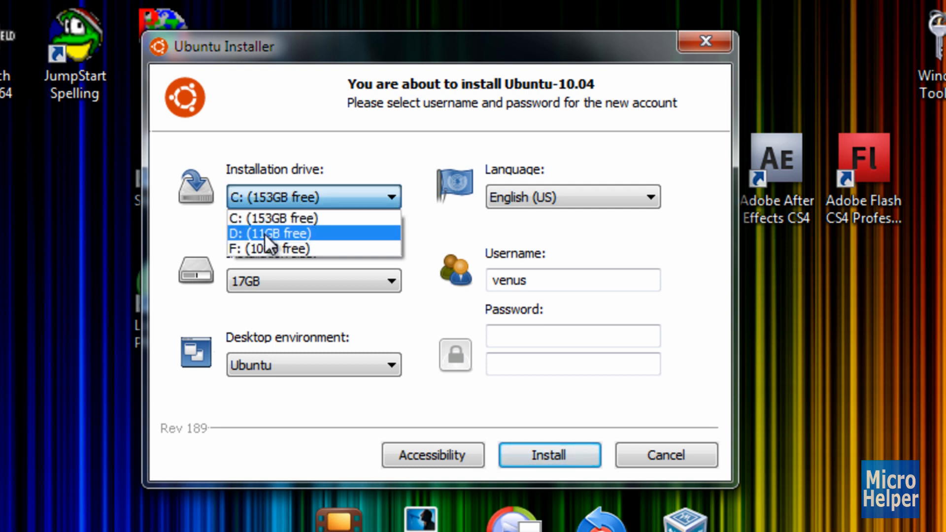
{"action": "left_click", "coordinate": [269, 234]}
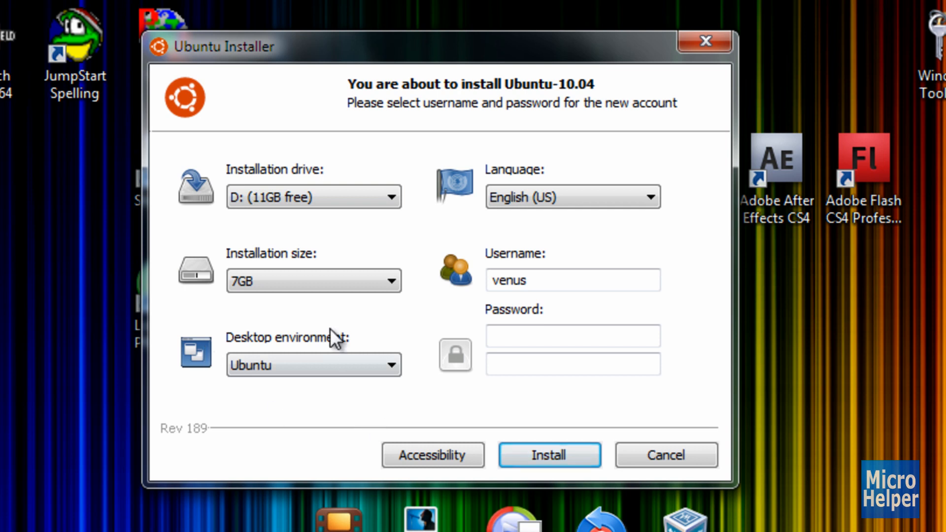
{"action": "left_click", "coordinate": [389, 280]}
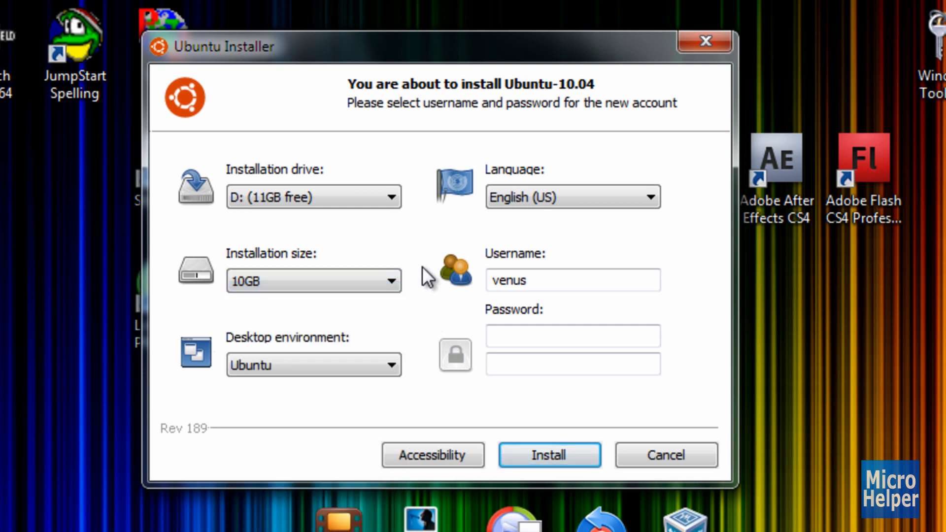
{"action": "double_click", "coordinate": [508, 279]}
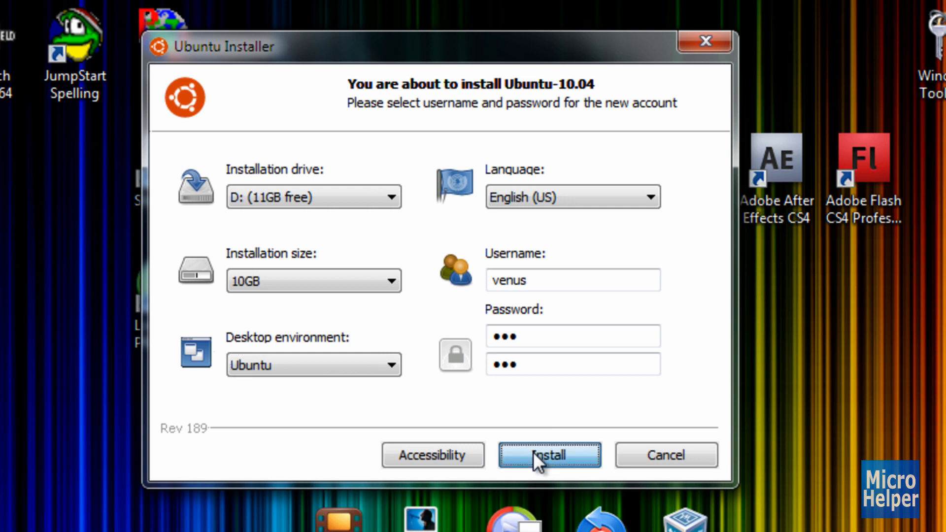
{"action": "left_click", "coordinate": [548, 454]}
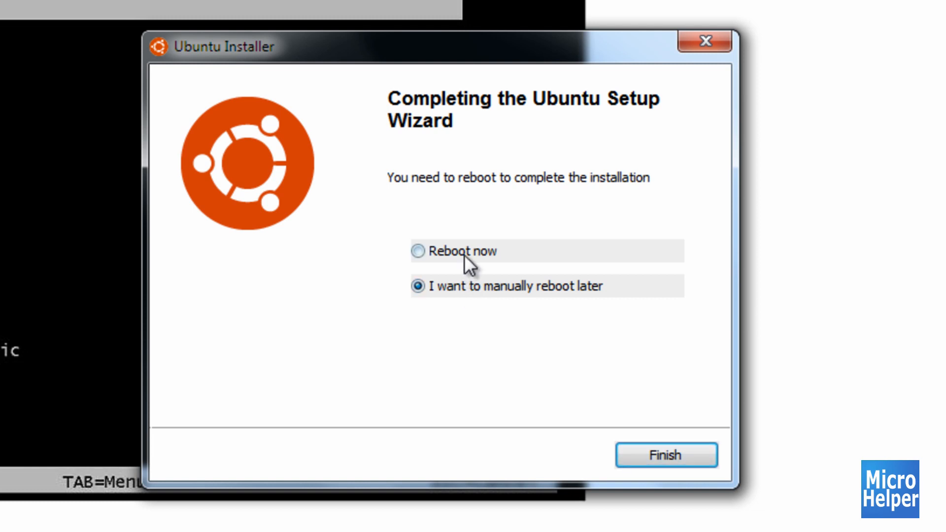
Choose 'I want to manually reboot later' and finish the Wubi setup wizard.
{"action": "left_click", "coordinate": [417, 251]}
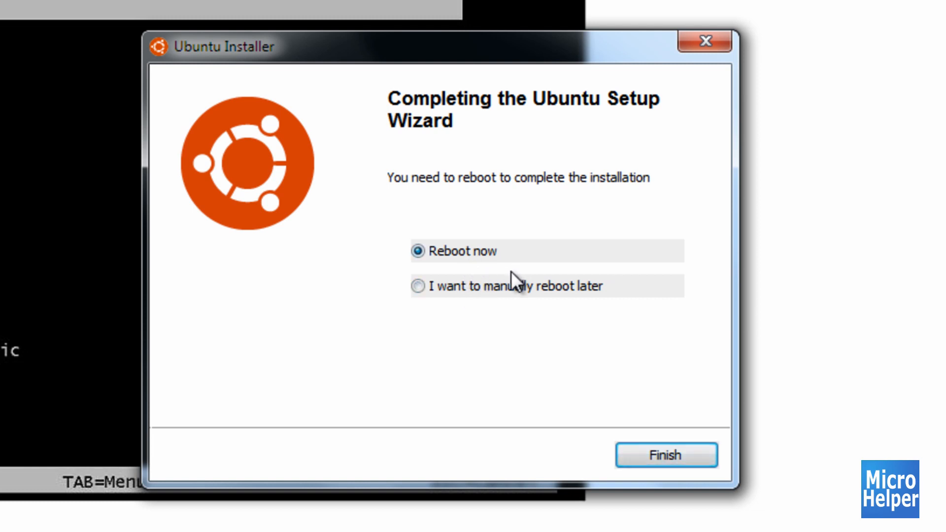
{"action": "left_click", "coordinate": [417, 285]}
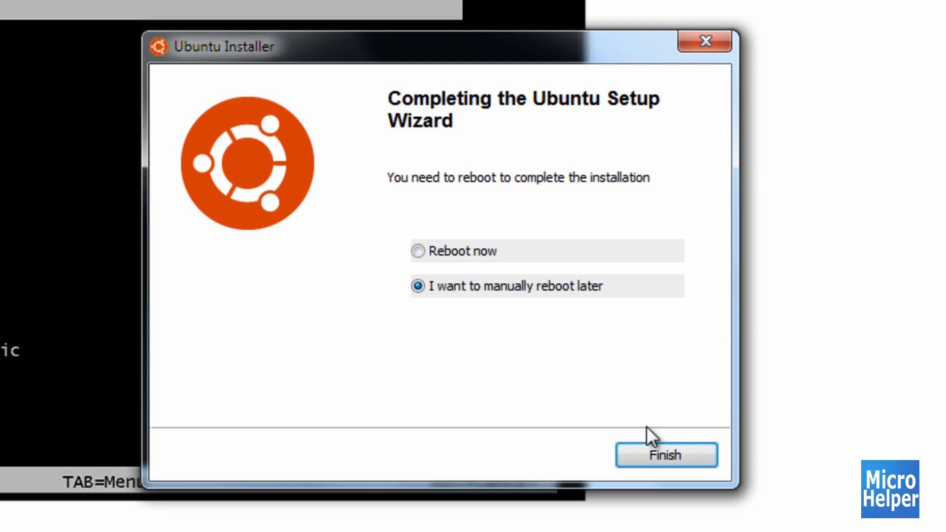
{"action": "left_click", "coordinate": [665, 455]}
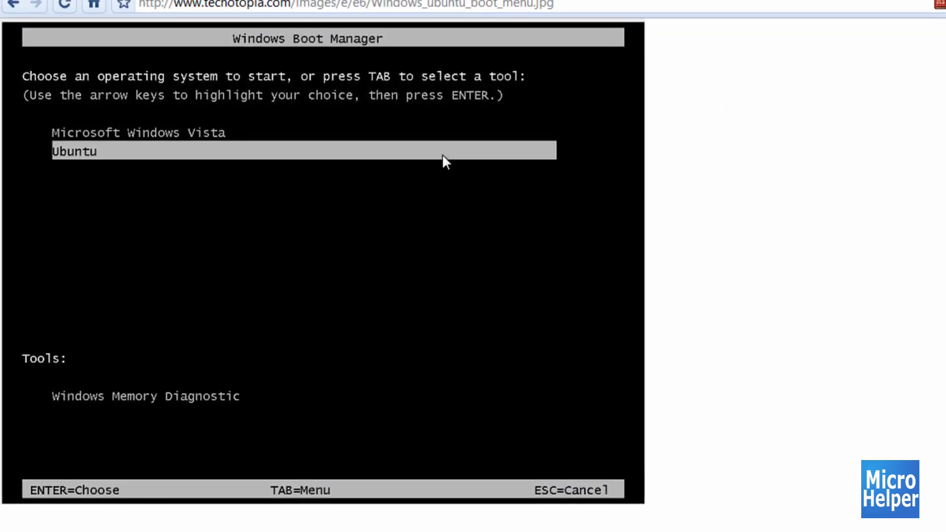
{"action": "mouse_move", "coordinate": [204, 139]}
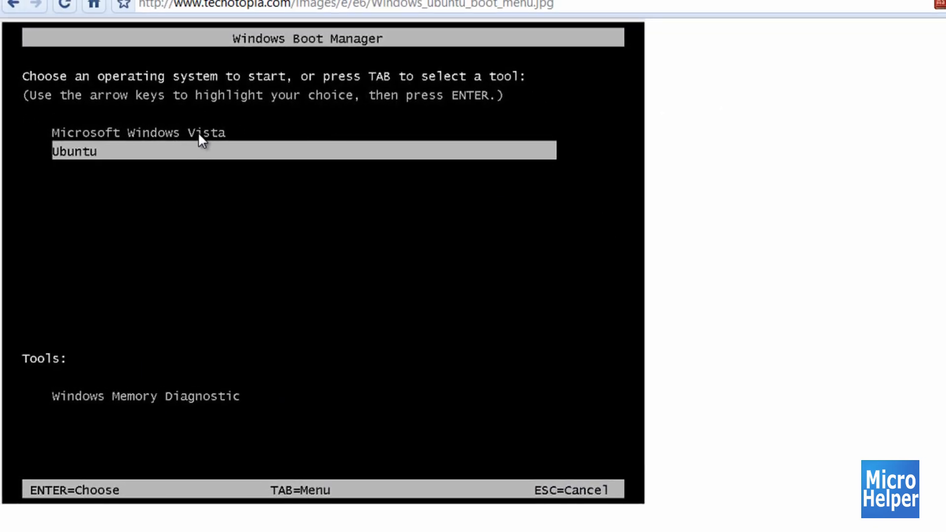
{"action": "mouse_move", "coordinate": [163, 140]}
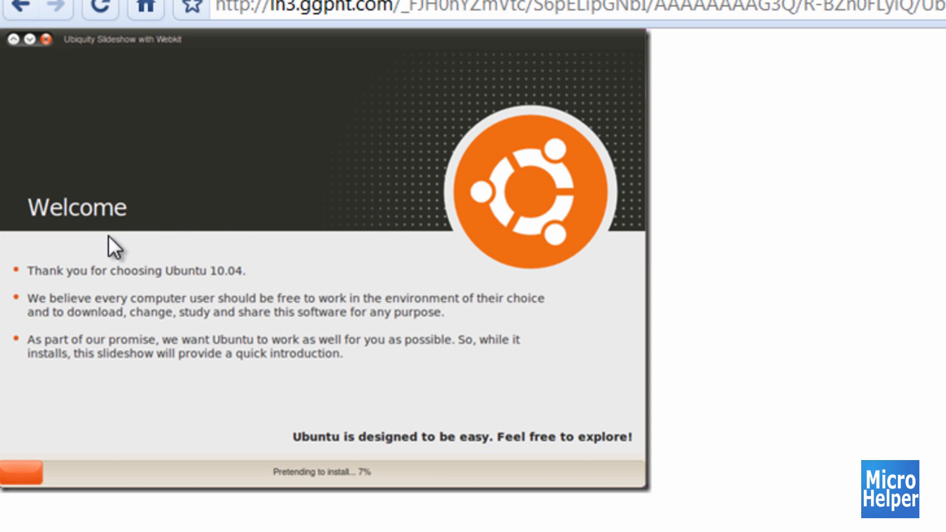
{"action": "mouse_move", "coordinate": [696, 251]}
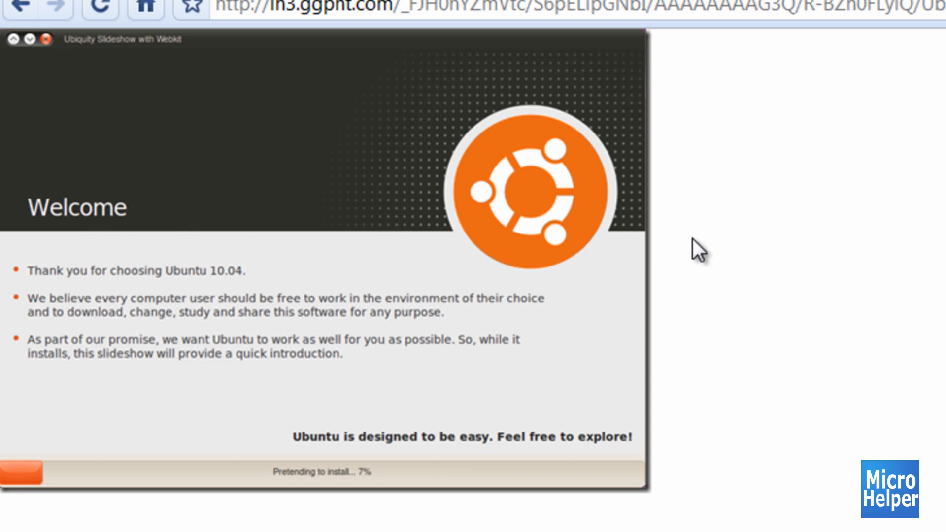
{"action": "mouse_move", "coordinate": [648, 239]}
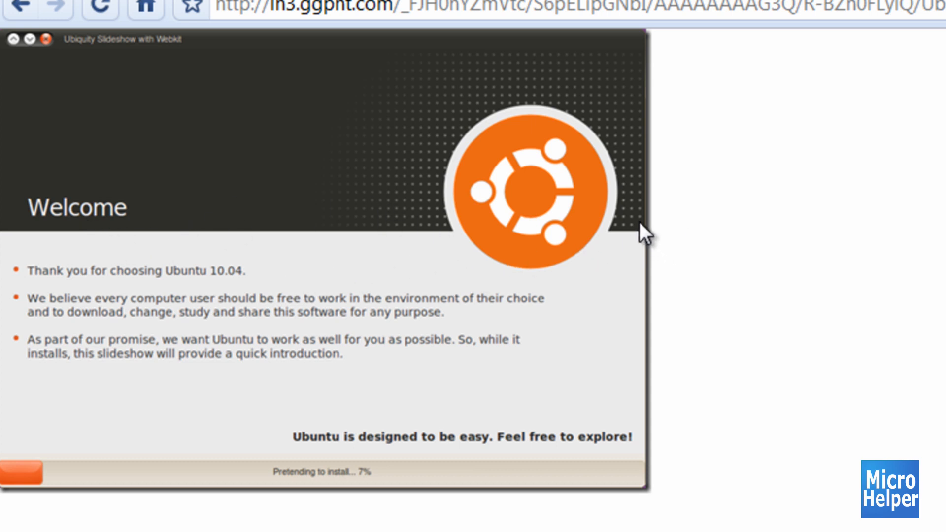